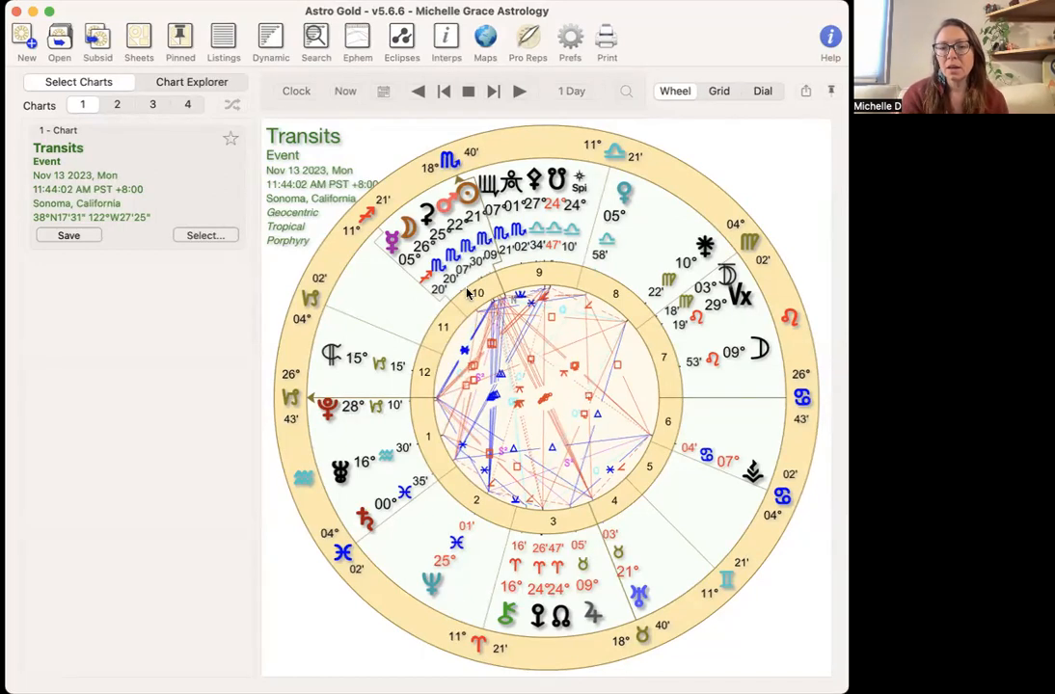
{"action": "mouse_move", "coordinate": [439, 422]}
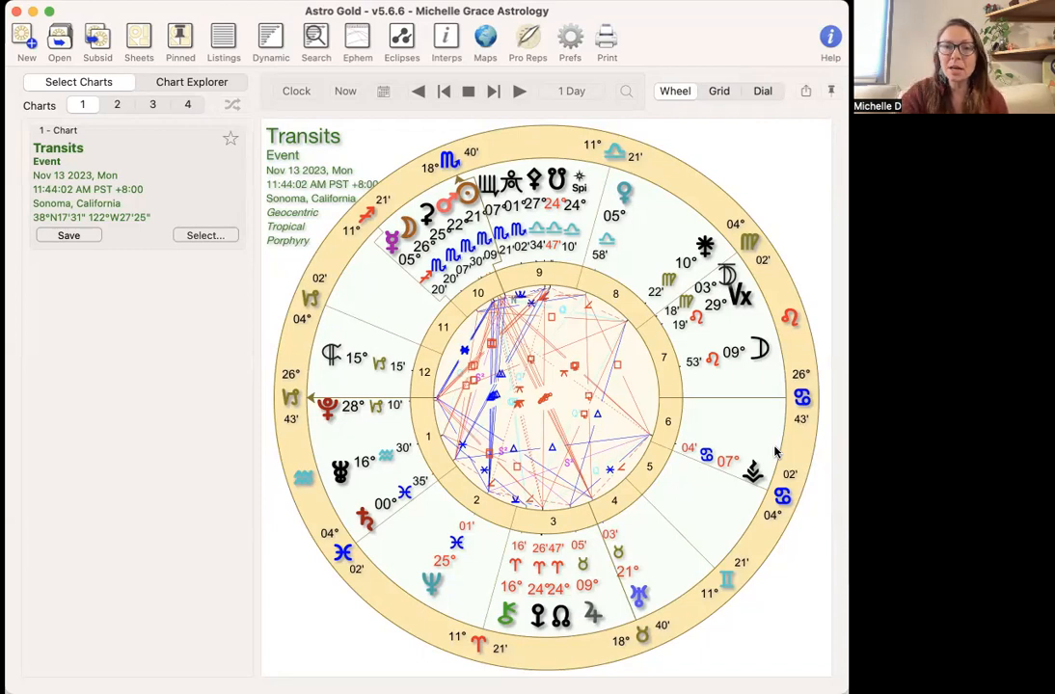
{"action": "mouse_move", "coordinate": [428, 517]}
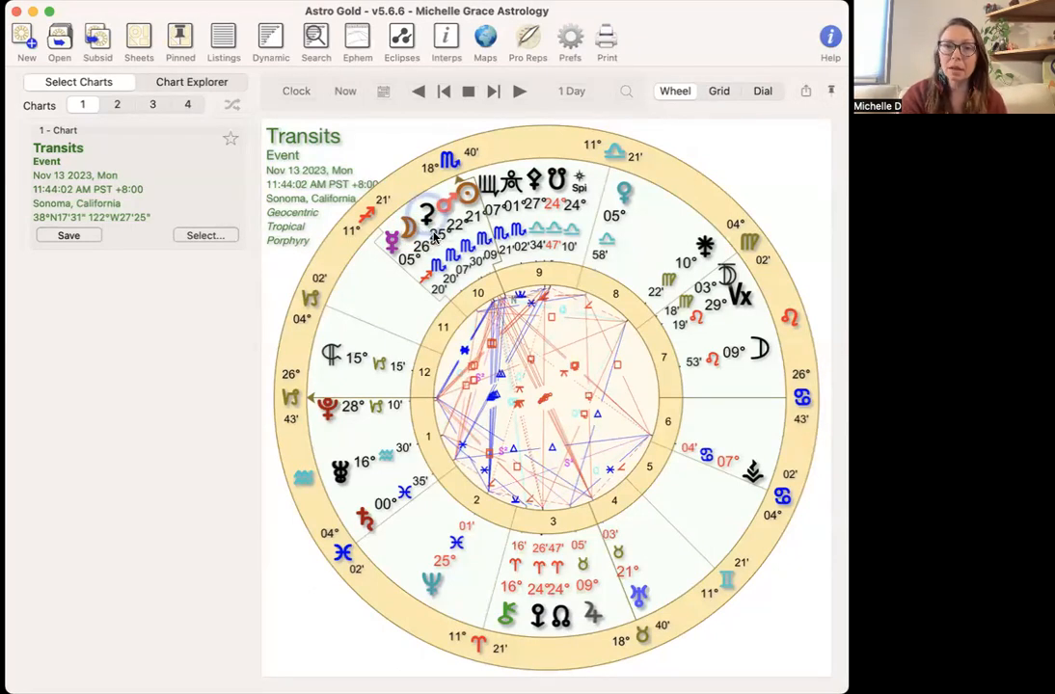
{"action": "mouse_move", "coordinate": [621, 590]}
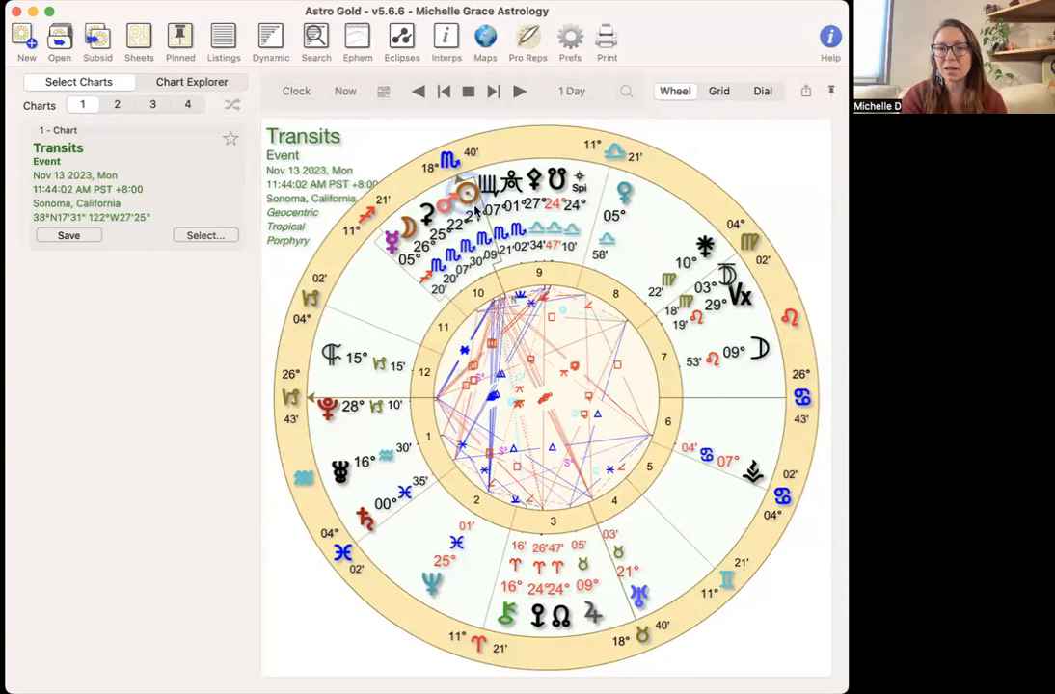
{"action": "mouse_move", "coordinate": [474, 210]}
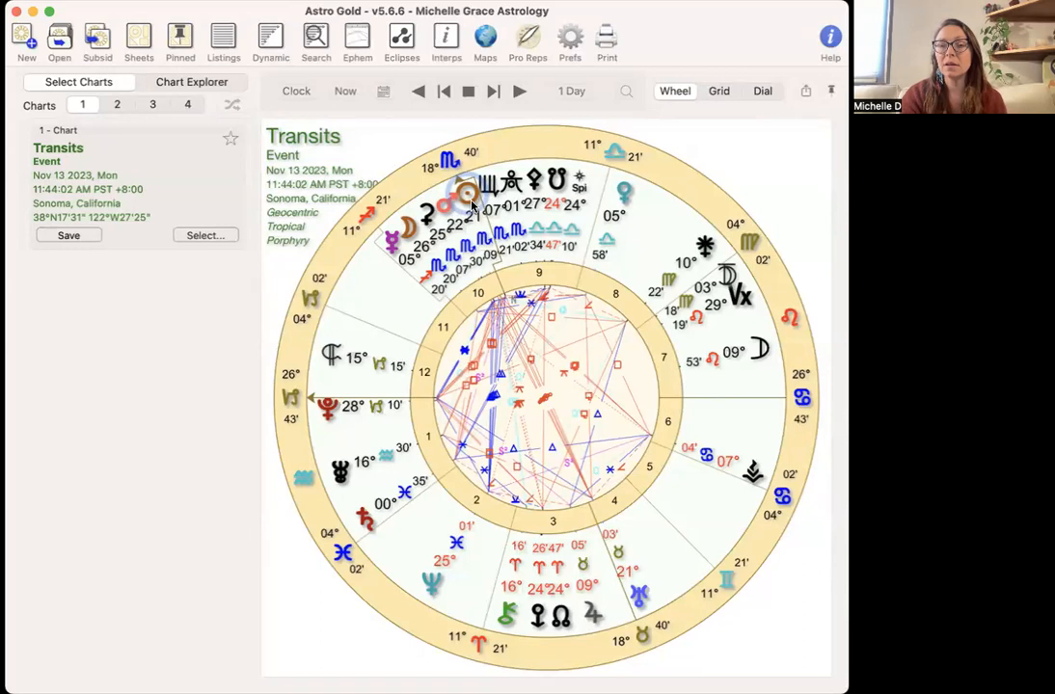
{"action": "mouse_move", "coordinate": [621, 214]}
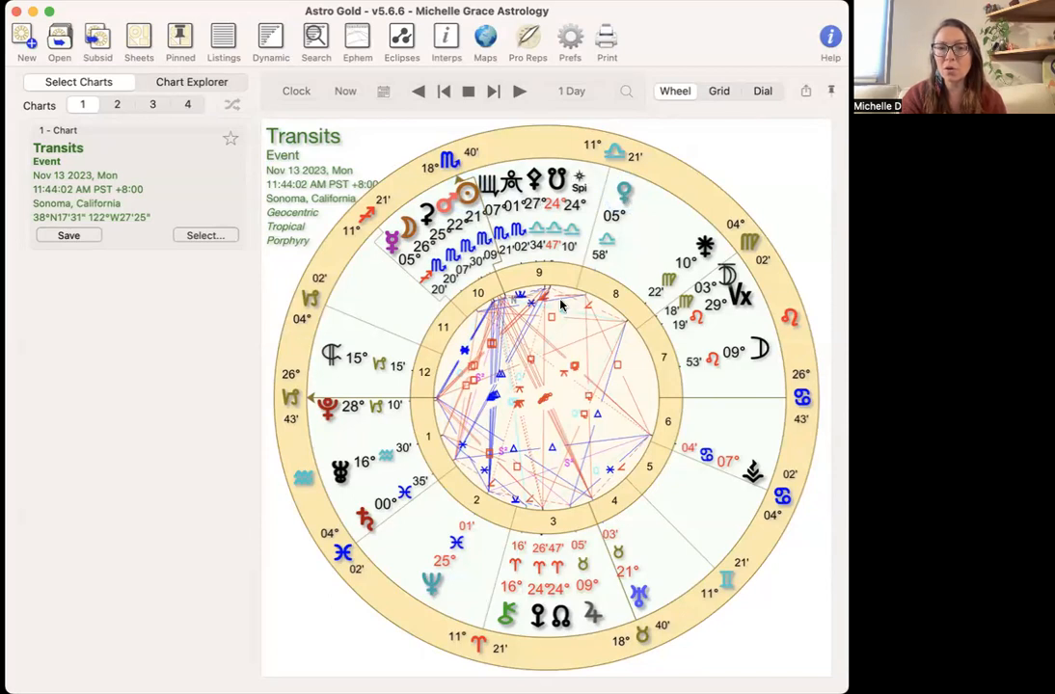
{"action": "mouse_move", "coordinate": [556, 248]}
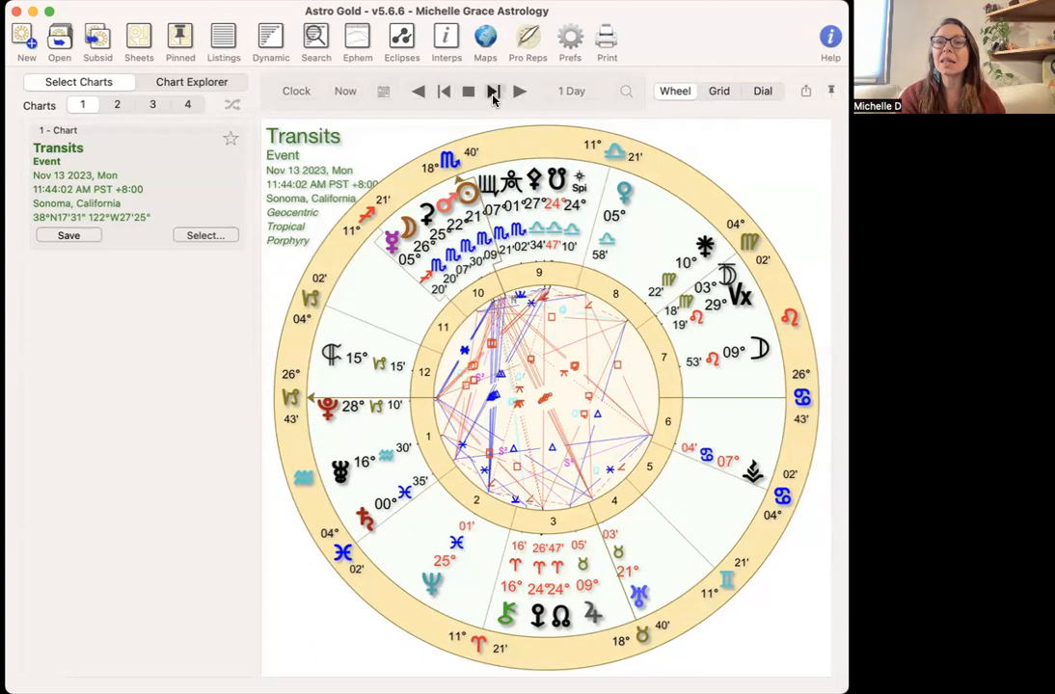
Step the Sonoma transit wheel forward one day at a time through Nov 14 to Nov 15, 2023
{"action": "left_click", "coordinate": [494, 91]}
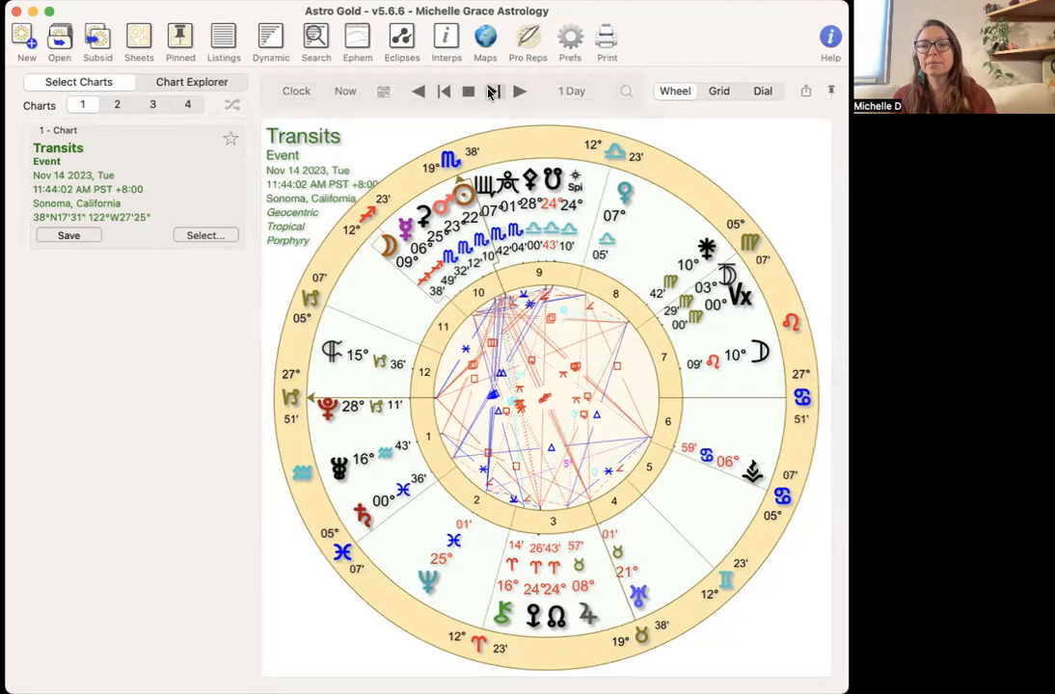
{"action": "left_click", "coordinate": [494, 90]}
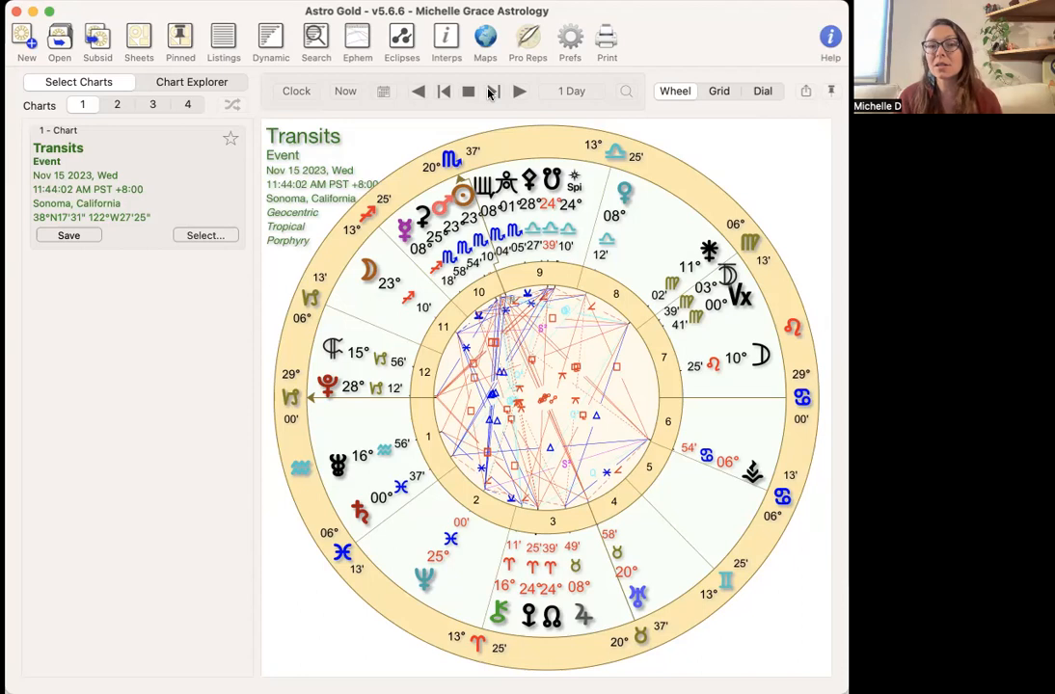
Step the Sonoma transit wheel forward one day to Nov 16, 2023
{"action": "left_click", "coordinate": [519, 91]}
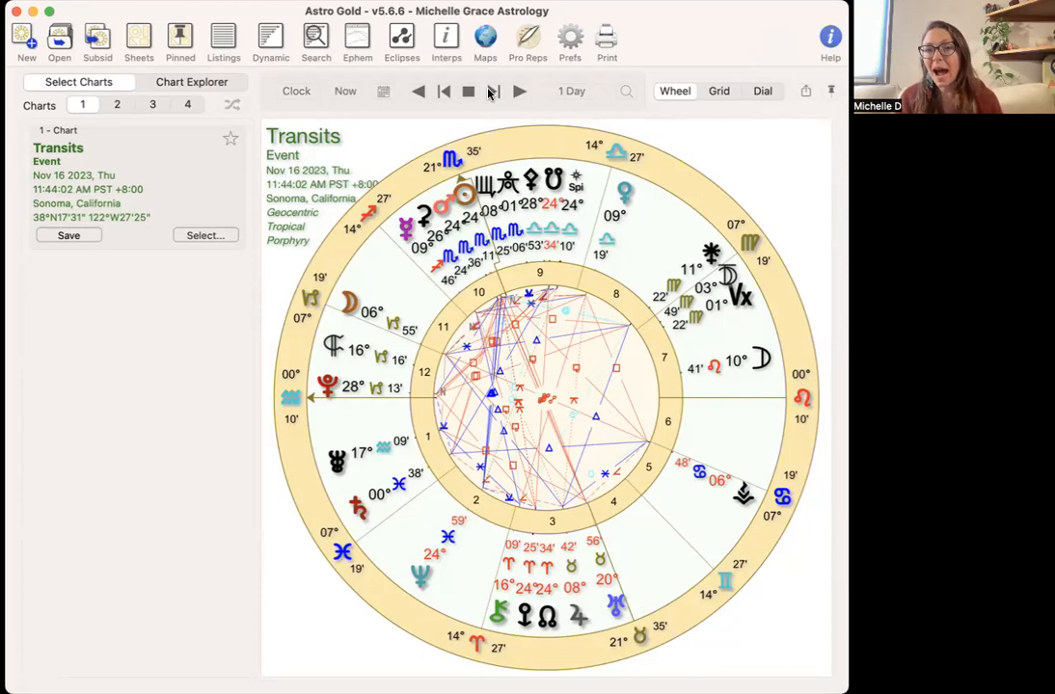
Step the transit wheel forward two days, through Nov 17 to Nov 18, 2023
{"action": "left_click", "coordinate": [521, 91]}
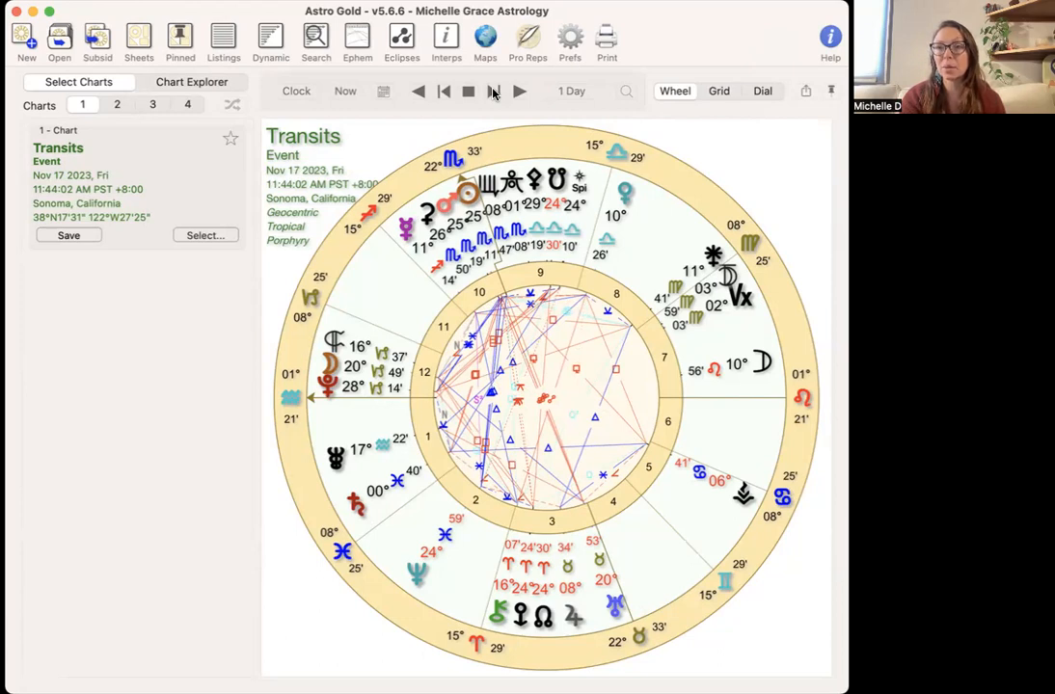
{"action": "left_click", "coordinate": [520, 90]}
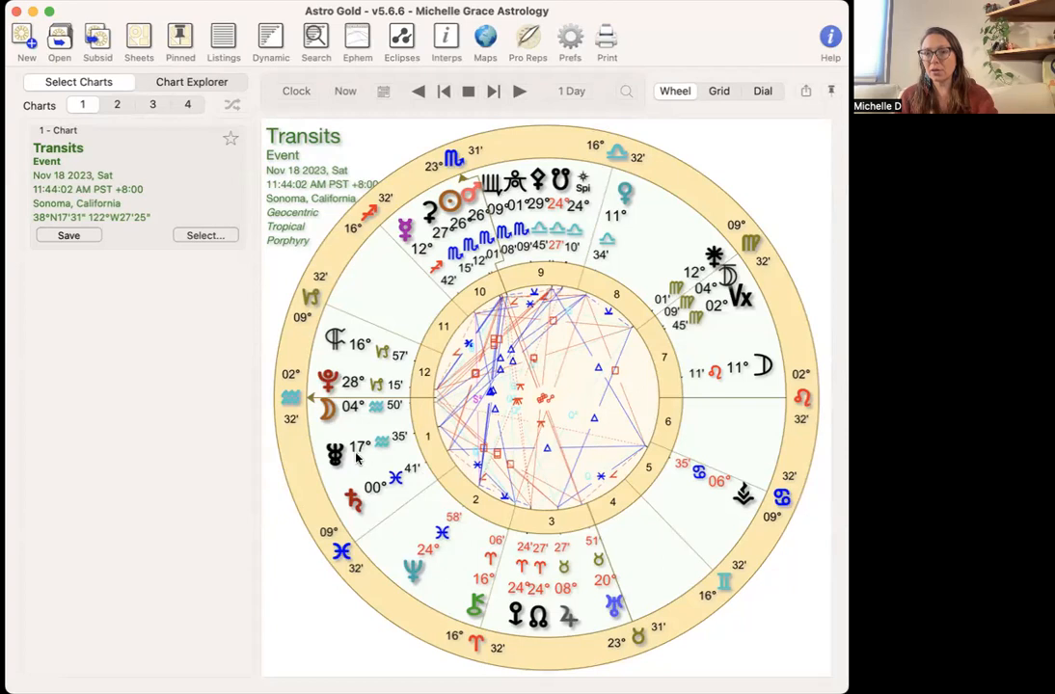
{"action": "mouse_move", "coordinate": [384, 536]}
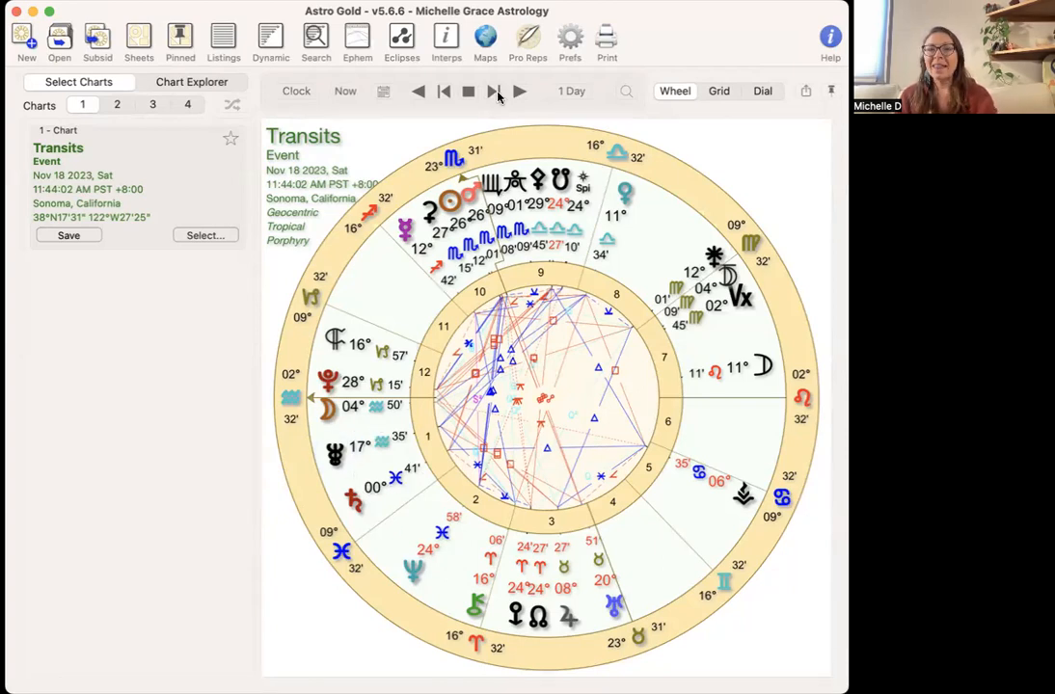
Step the transit wheel forward one day to Nov 19, 2023, Sunday
{"action": "left_click", "coordinate": [521, 90]}
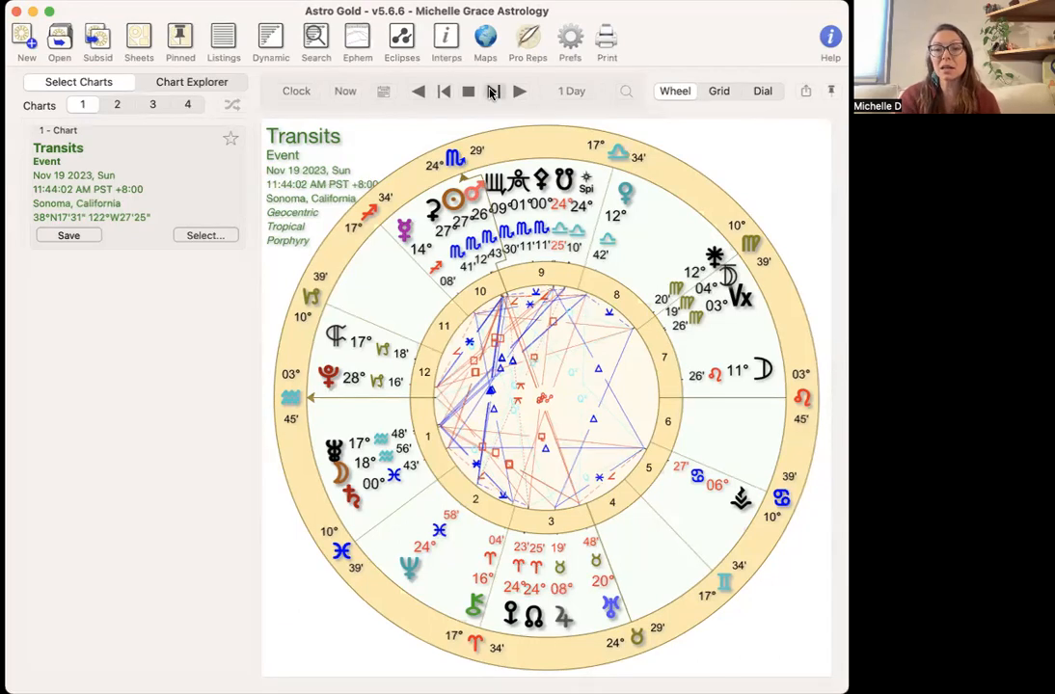
Step the wheel through Nov 20 and 21 to Nov 22, 2023, then switch the step interval to hours
{"action": "left_click", "coordinate": [519, 91]}
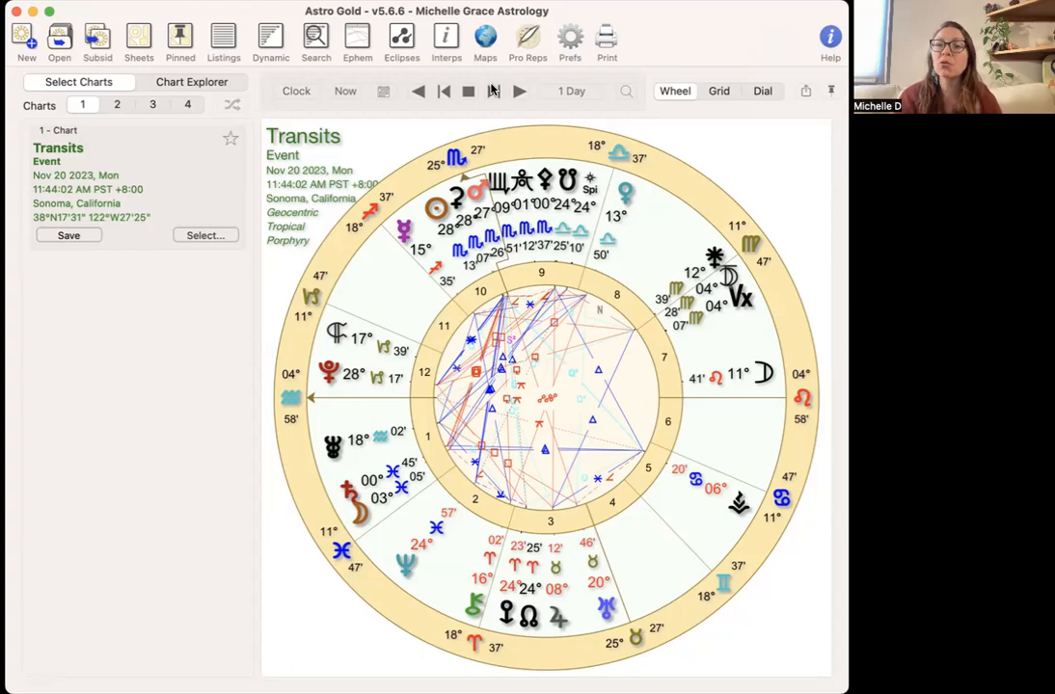
{"action": "left_click", "coordinate": [519, 90]}
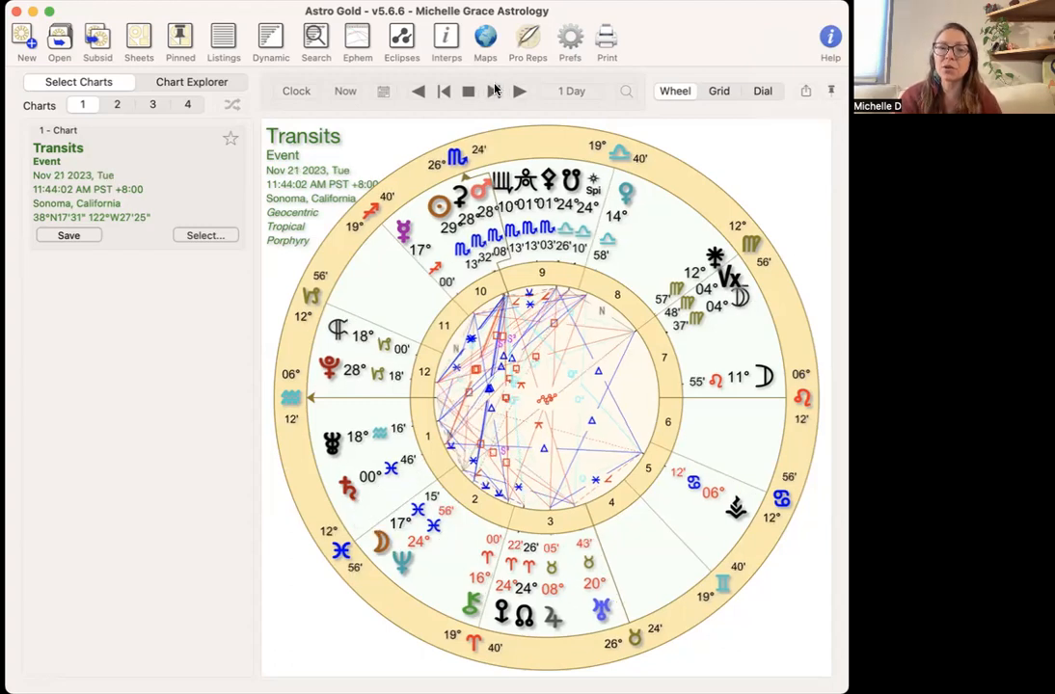
{"action": "left_click", "coordinate": [519, 90]}
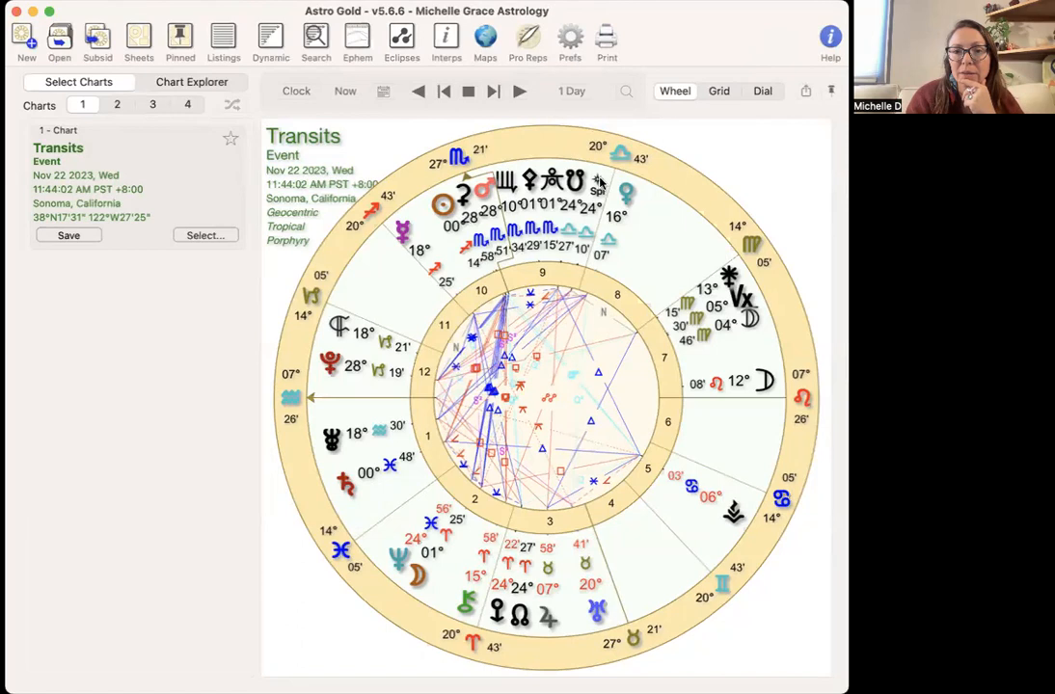
{"action": "left_click", "coordinate": [570, 91]}
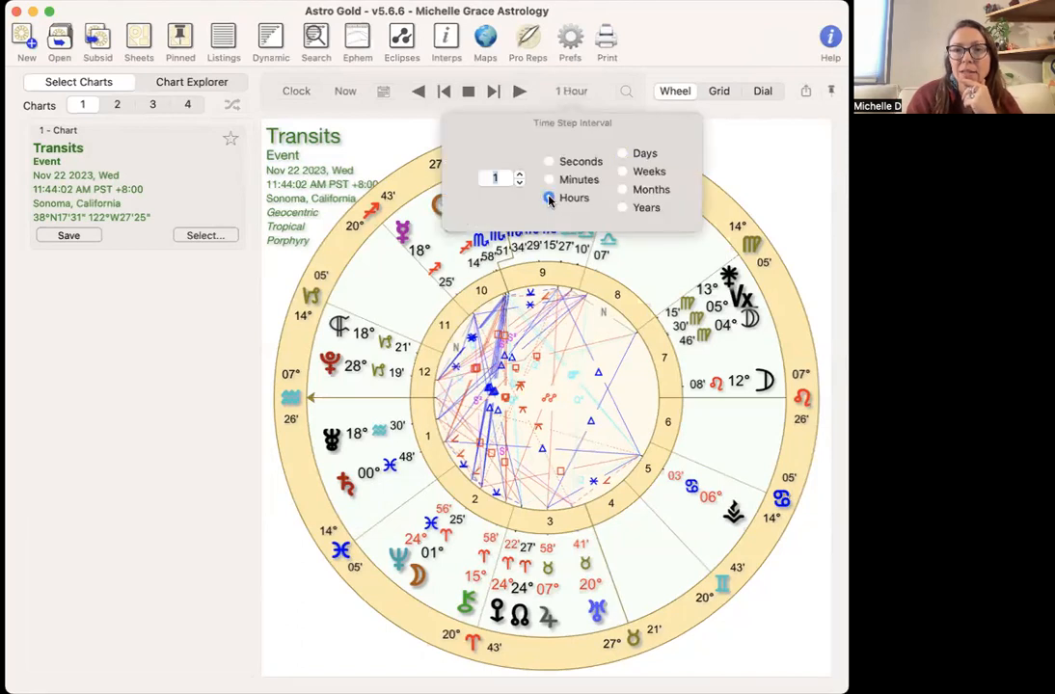
{"action": "left_click", "coordinate": [418, 90]}
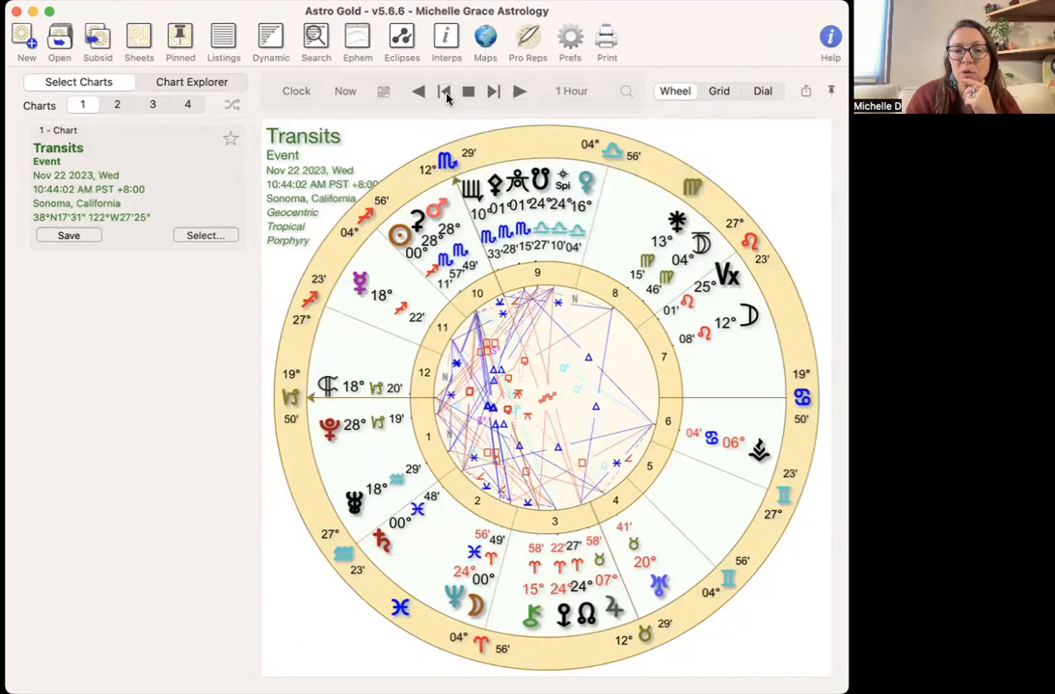
{"action": "left_click", "coordinate": [416, 90]}
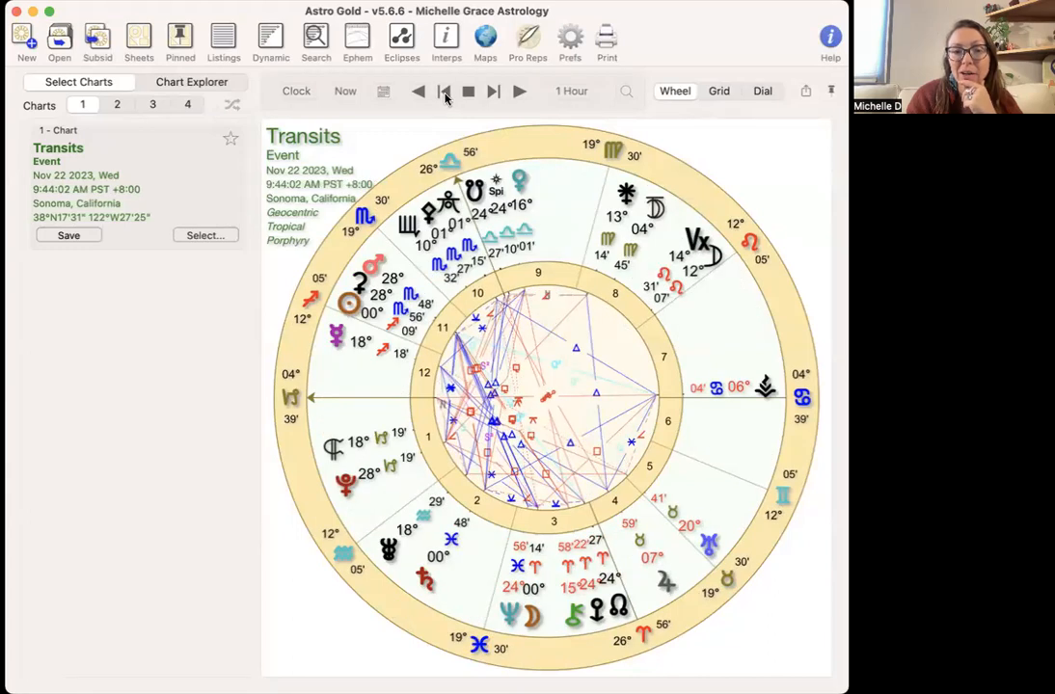
{"action": "left_click", "coordinate": [416, 91]}
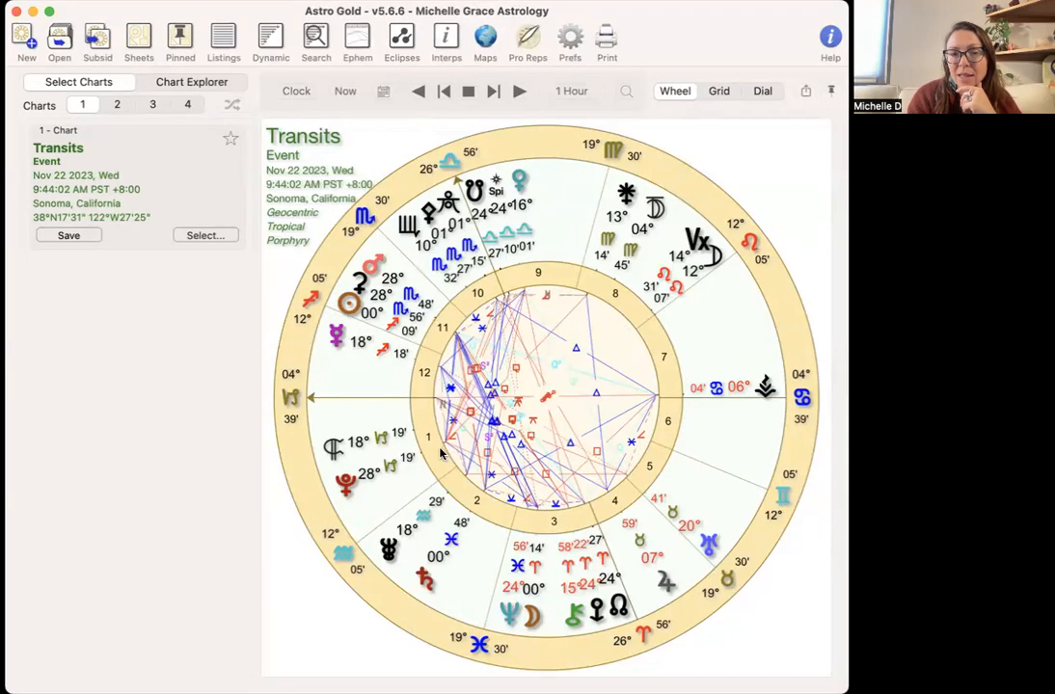
{"action": "mouse_move", "coordinate": [397, 519]}
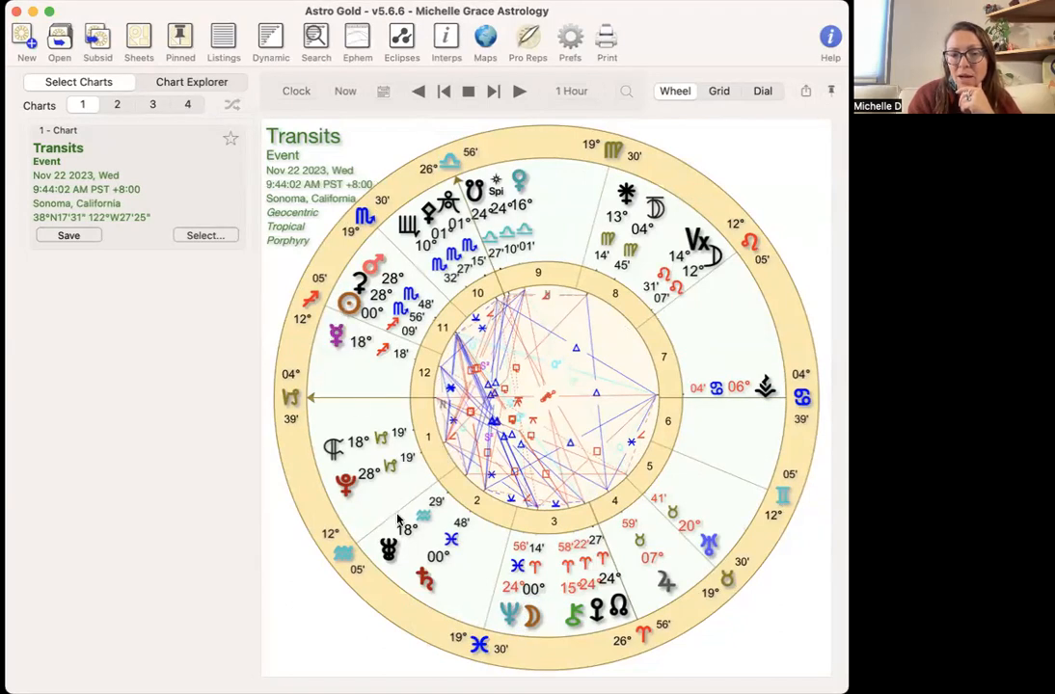
{"action": "mouse_move", "coordinate": [447, 629]}
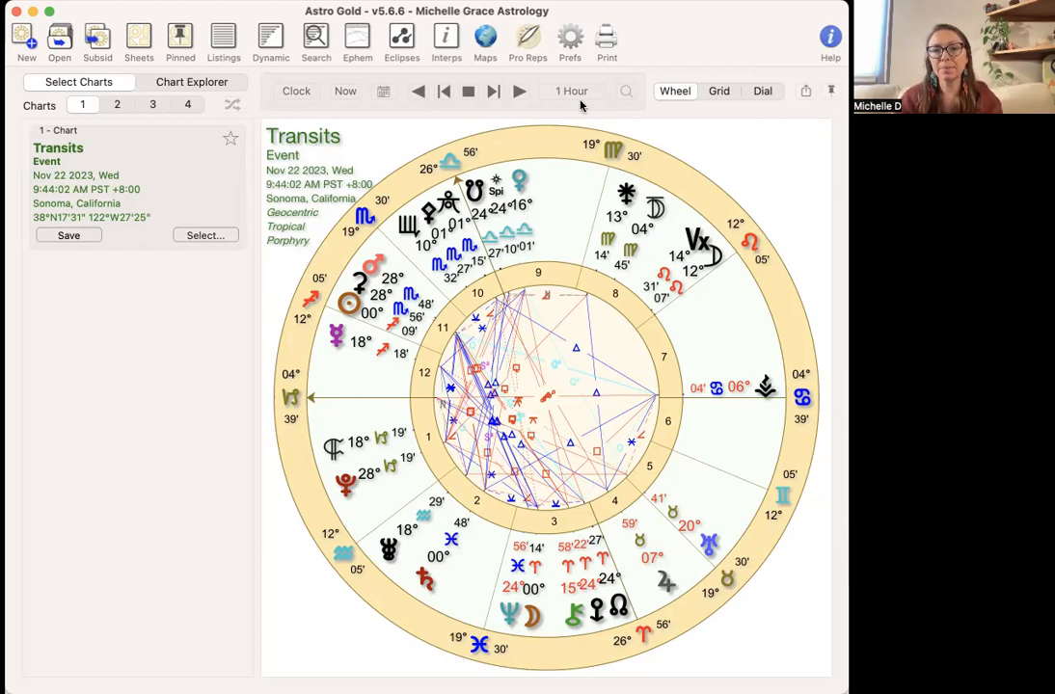
Step the transit wheel forward daily through Nov 23 to Nov 24, 2023 at 9:44 AM
{"action": "left_click", "coordinate": [570, 91]}
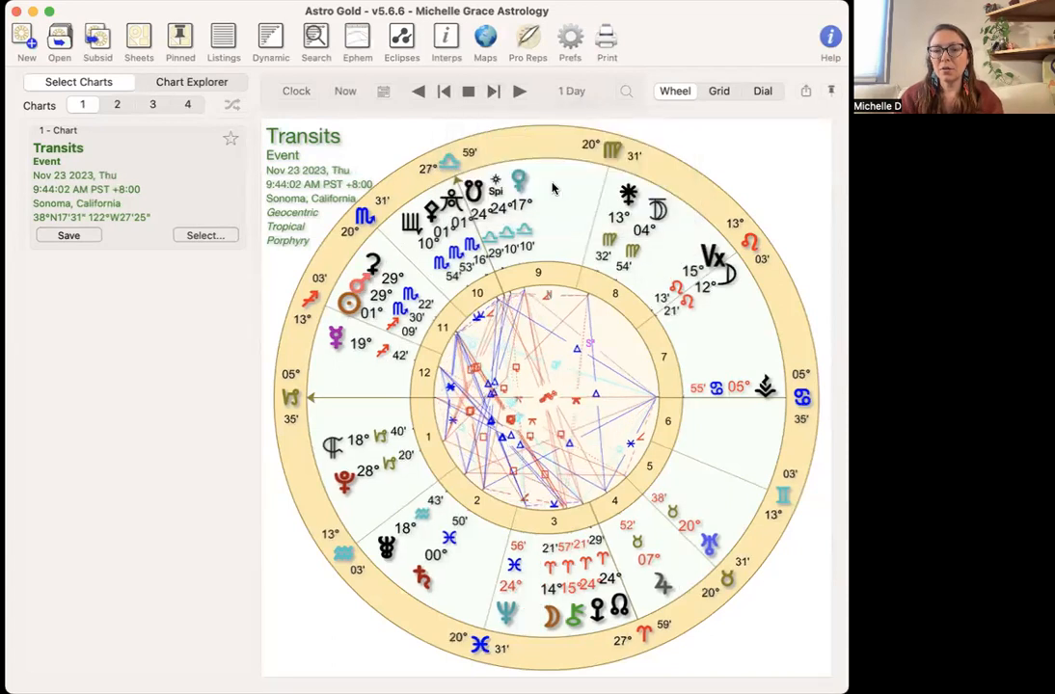
{"action": "mouse_move", "coordinate": [574, 632]}
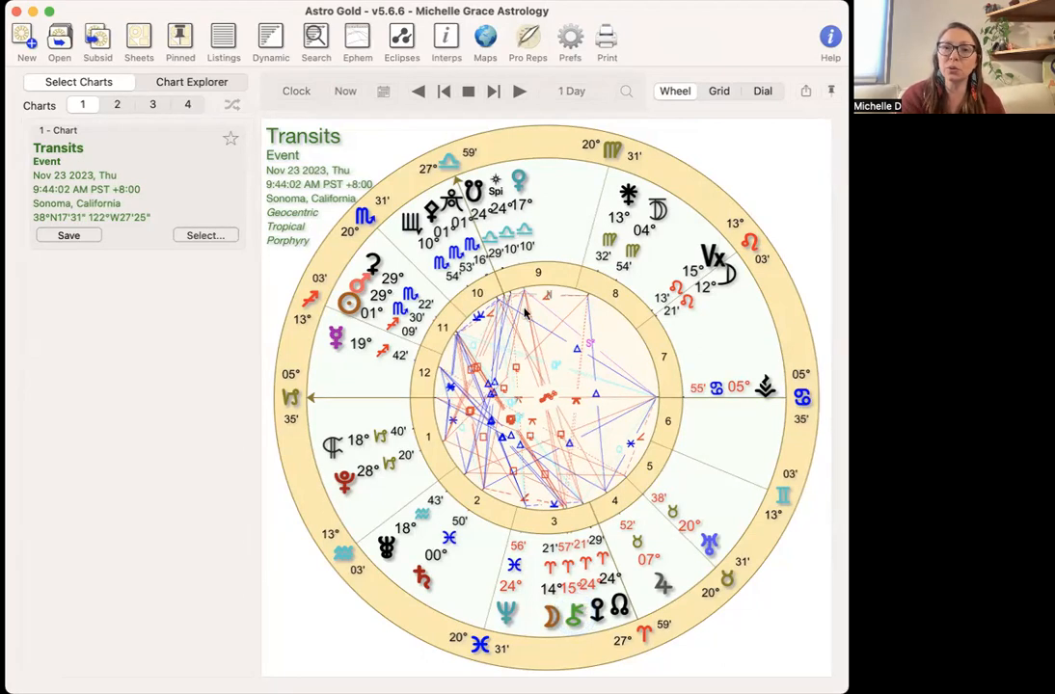
{"action": "left_click", "coordinate": [493, 91]}
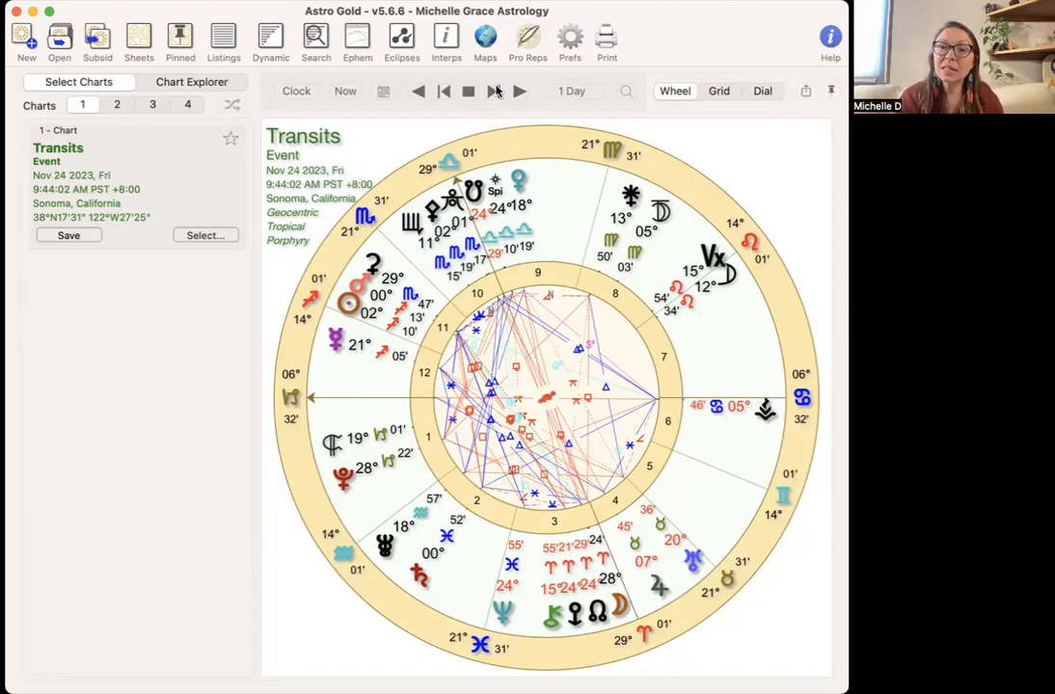
Step the transit wheel forward daily through Nov 25 to Nov 26, 2023, Sunday
{"action": "left_click", "coordinate": [519, 90]}
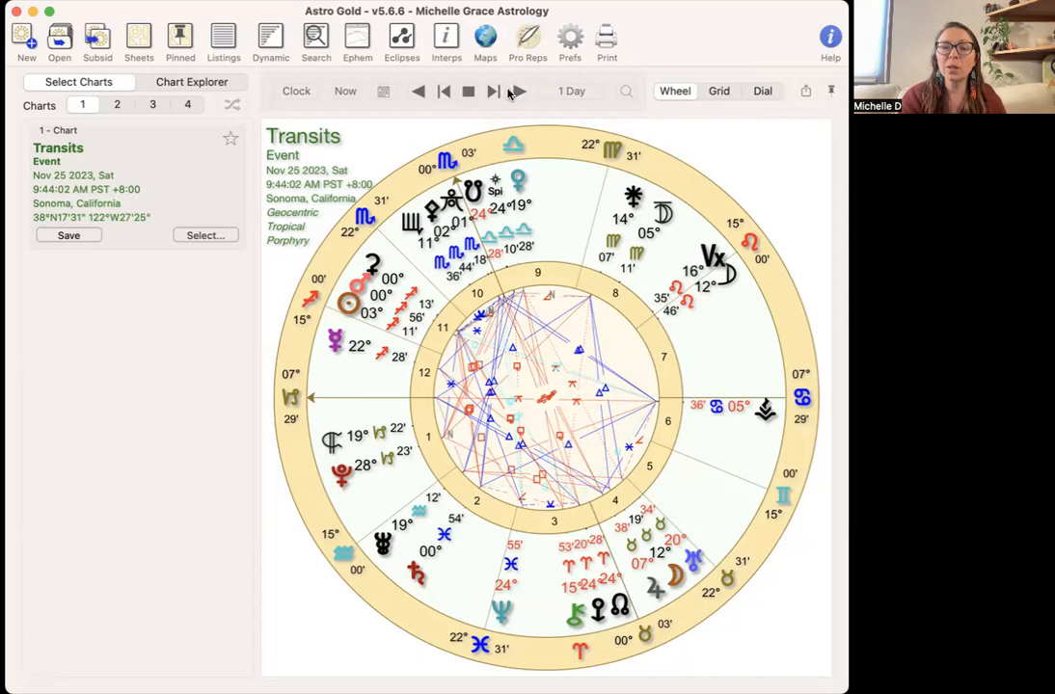
{"action": "mouse_move", "coordinate": [509, 92]}
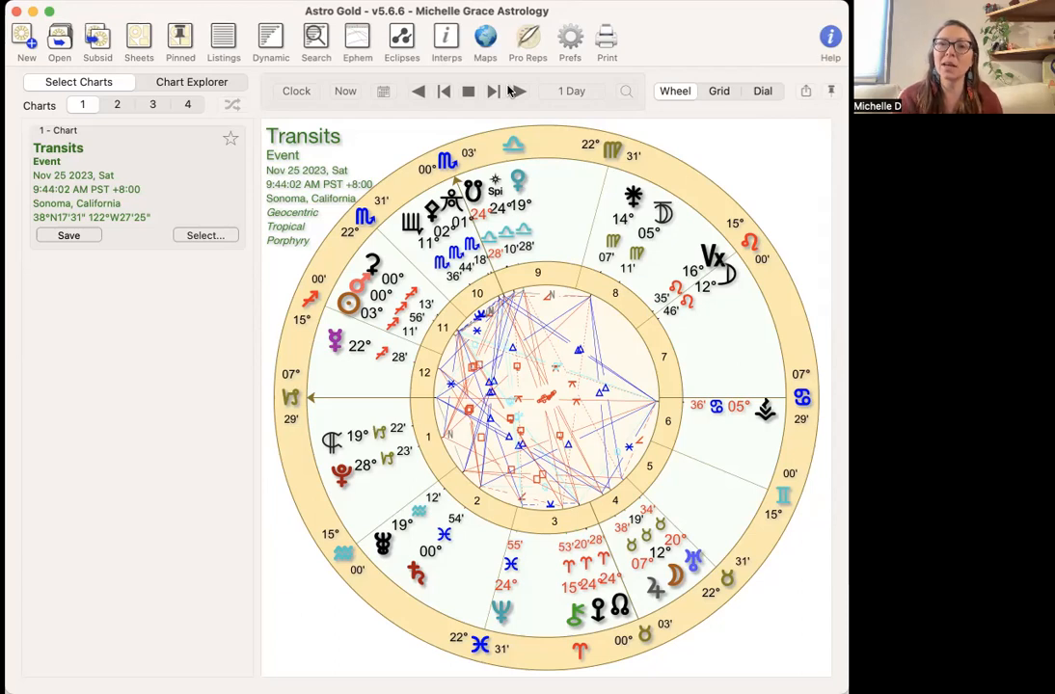
{"action": "left_click", "coordinate": [516, 90]}
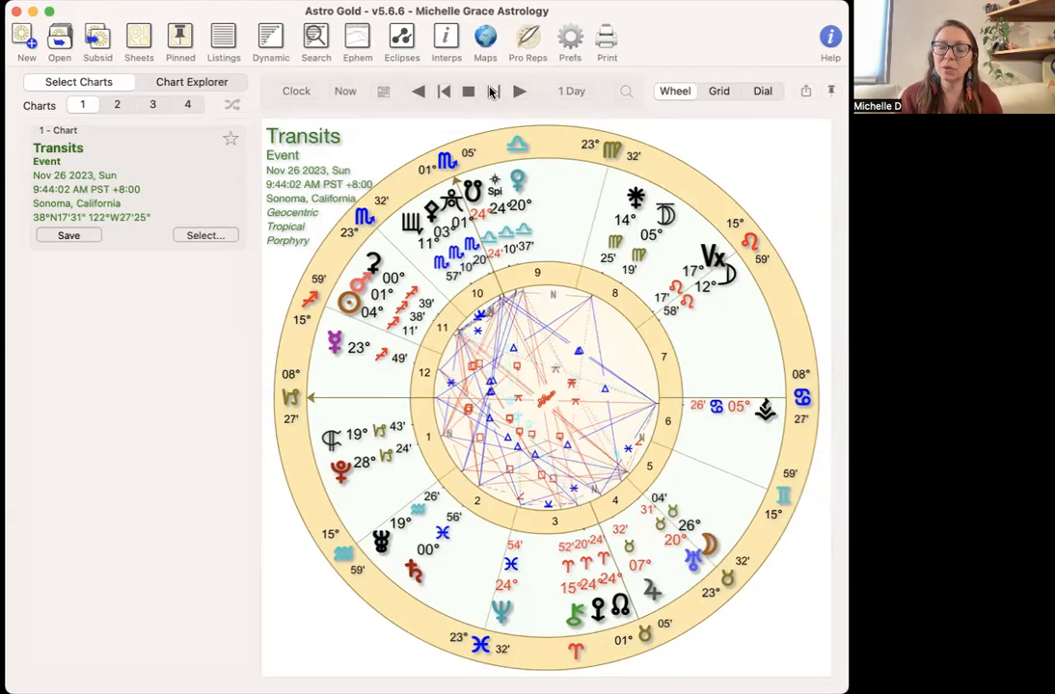